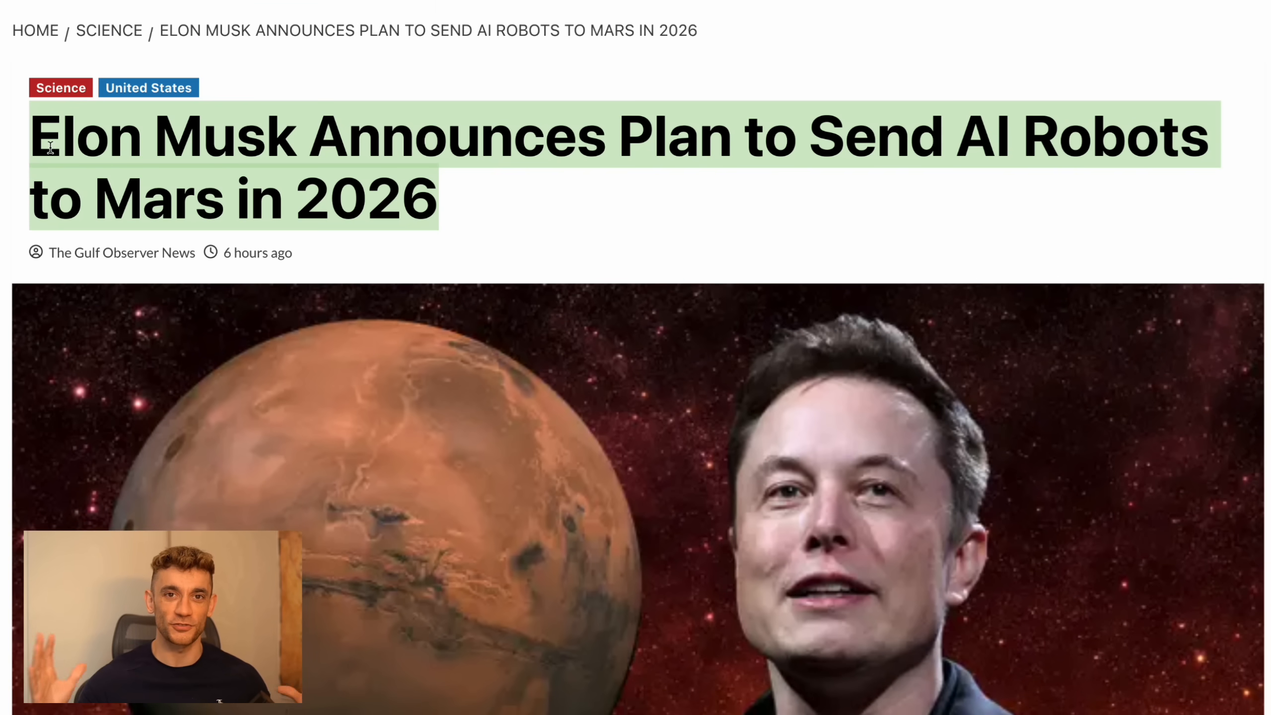
Highlight 'SpaceX will send Starship rockets to Mars' and 'robots and artificial intelligence Grok' in green
{"action": "scroll", "scroll_direction": "down", "scroll_amount": 3}
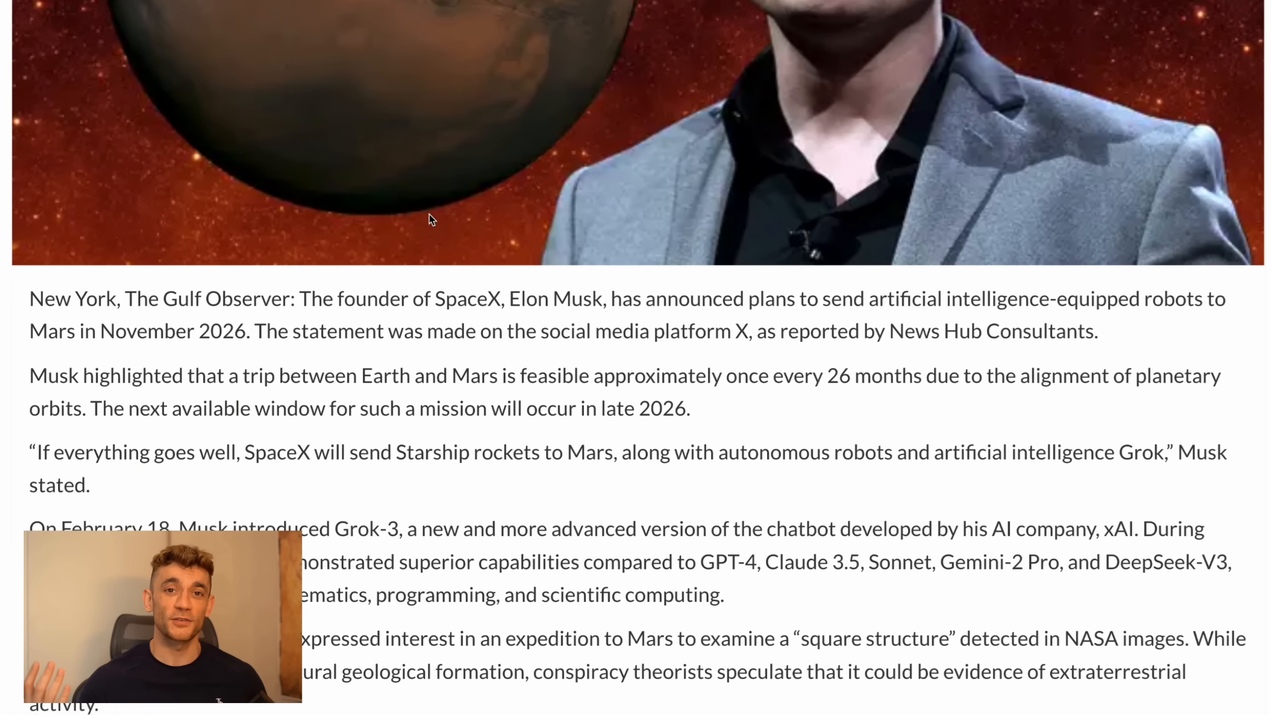
{"action": "scroll", "scroll_direction": "down", "scroll_amount": 3}
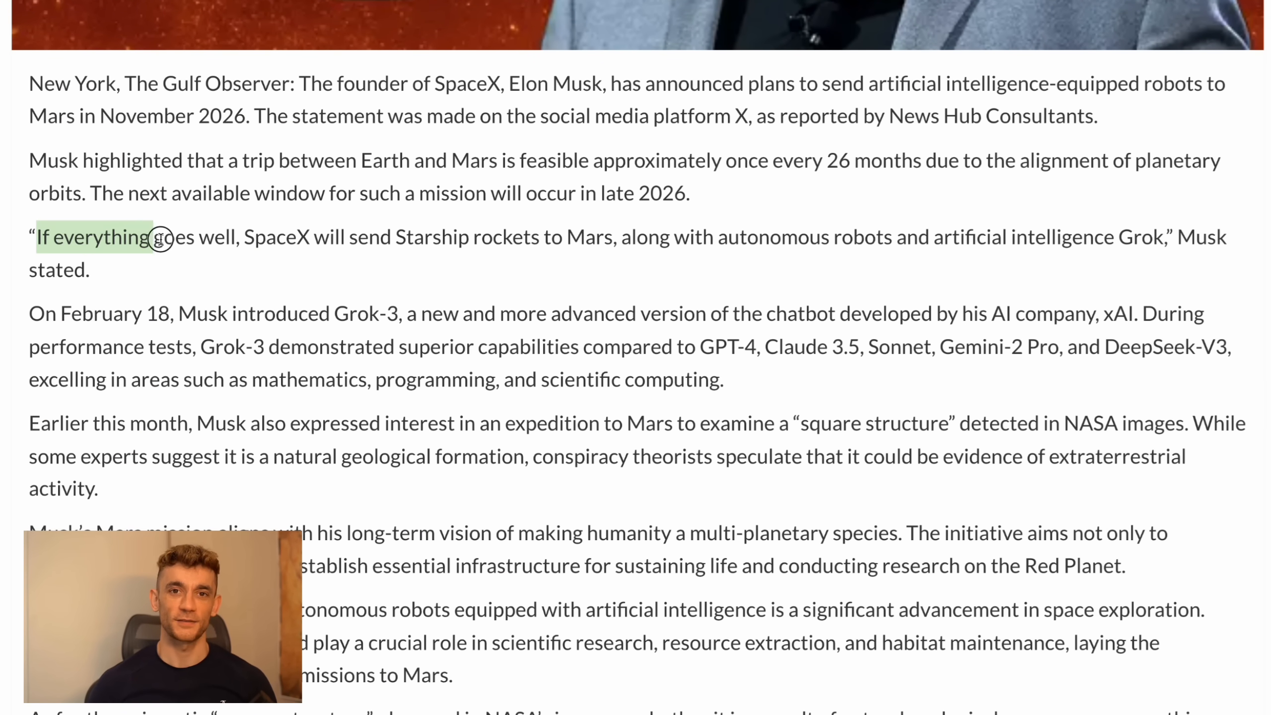
{"action": "left_click_drag", "start_coordinate": [158, 237], "coordinate": [464, 238]}
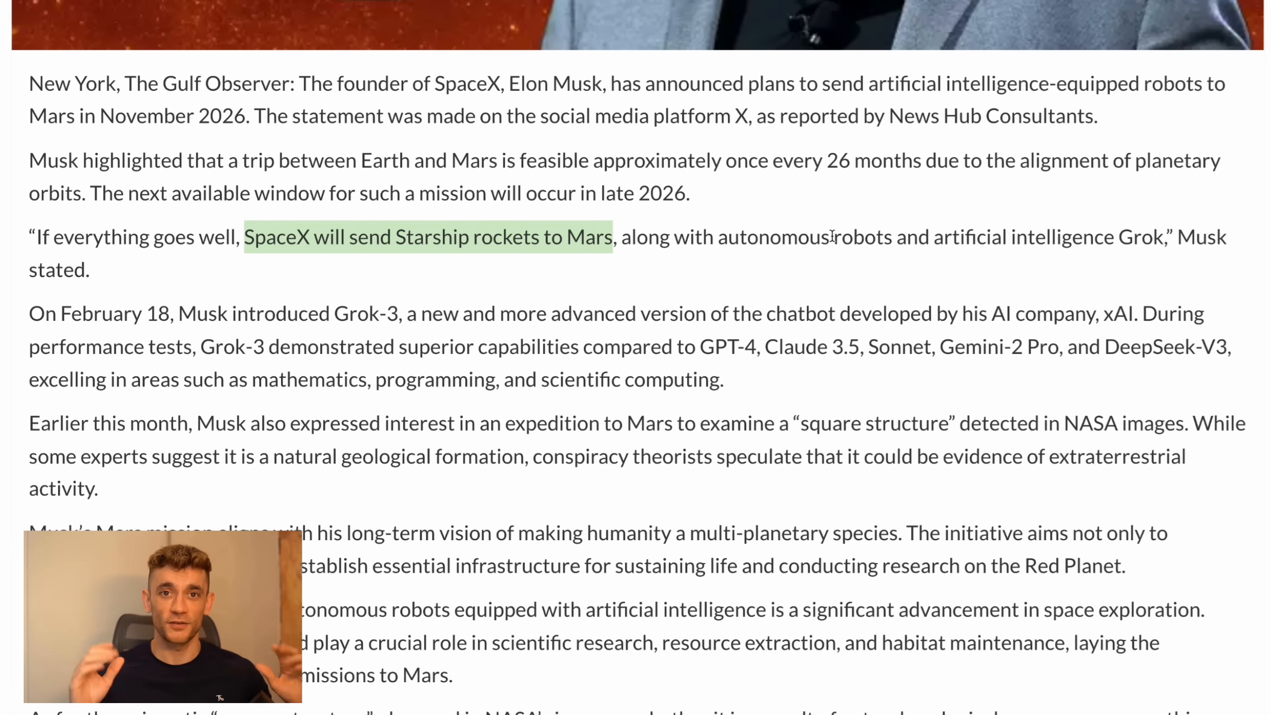
{"action": "left_click_drag", "start_coordinate": [835, 237], "coordinate": [1164, 237]}
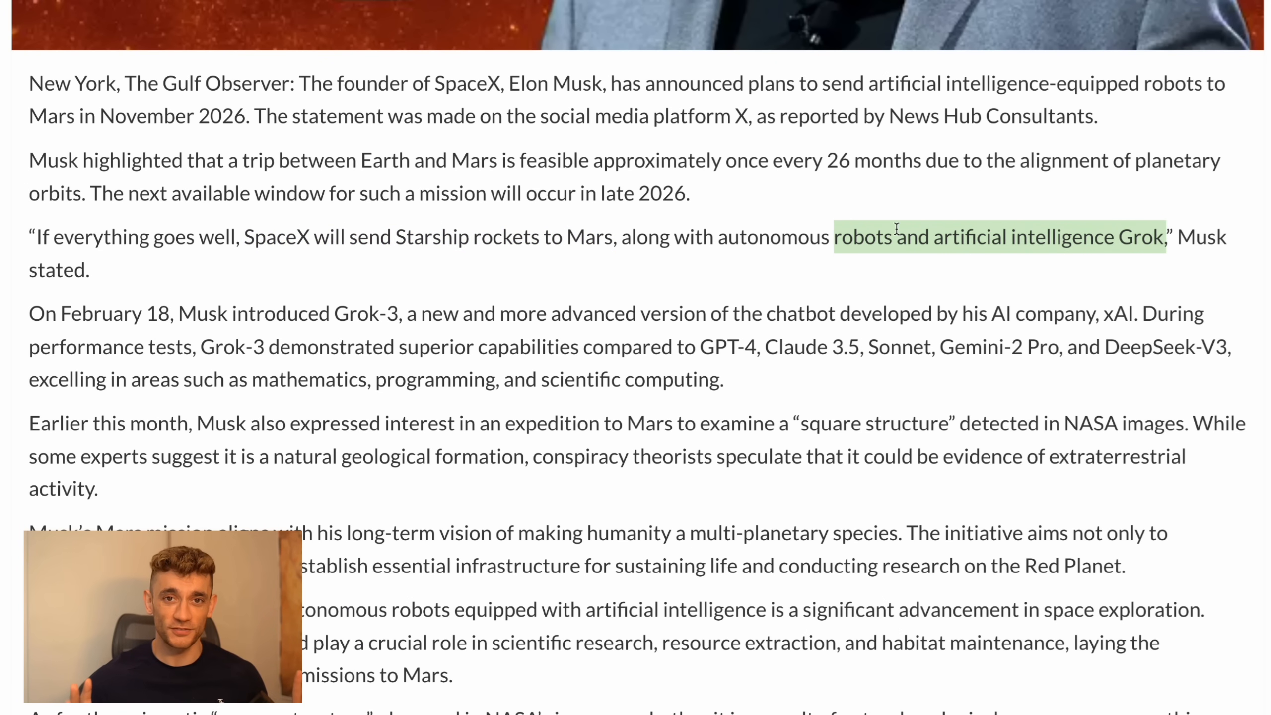
{"action": "scroll", "scroll_direction": "down", "scroll_amount": 3}
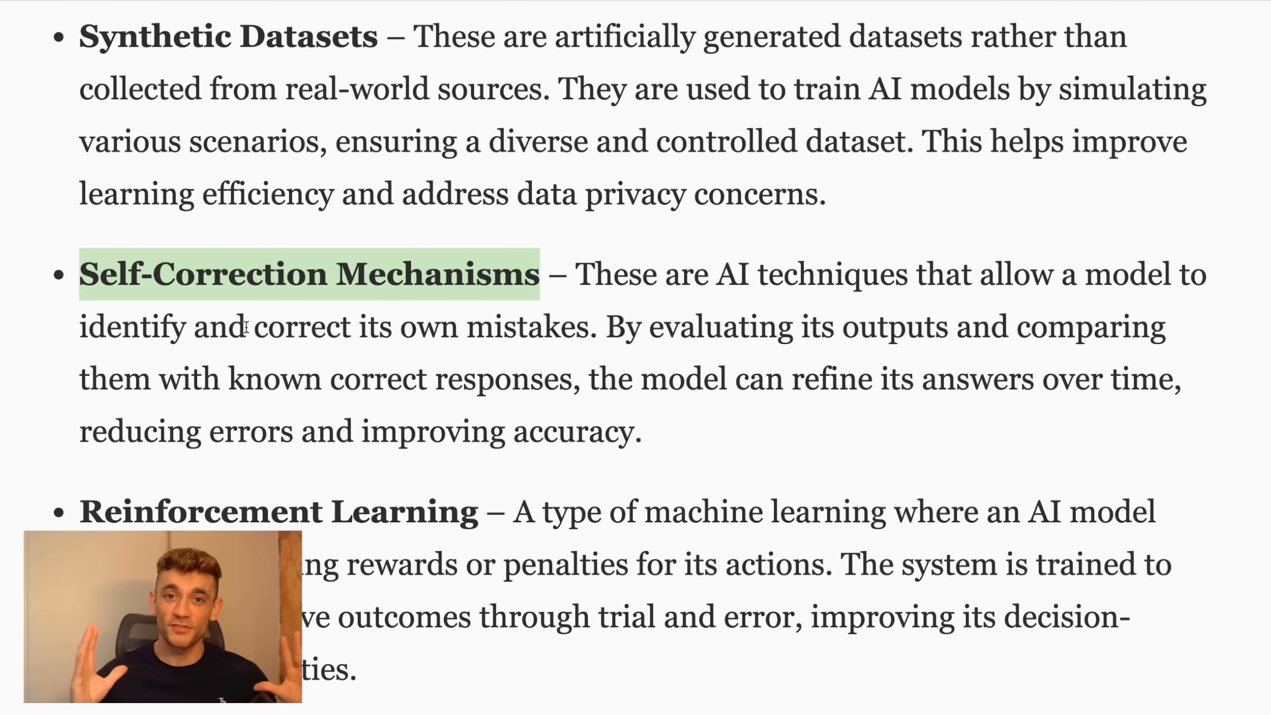
Highlight 'correct its own mistakes' and 'reducing errors and improving accuracy' in the Self-Correction definition
{"action": "left_click_drag", "start_coordinate": [252, 326], "coordinate": [584, 327]}
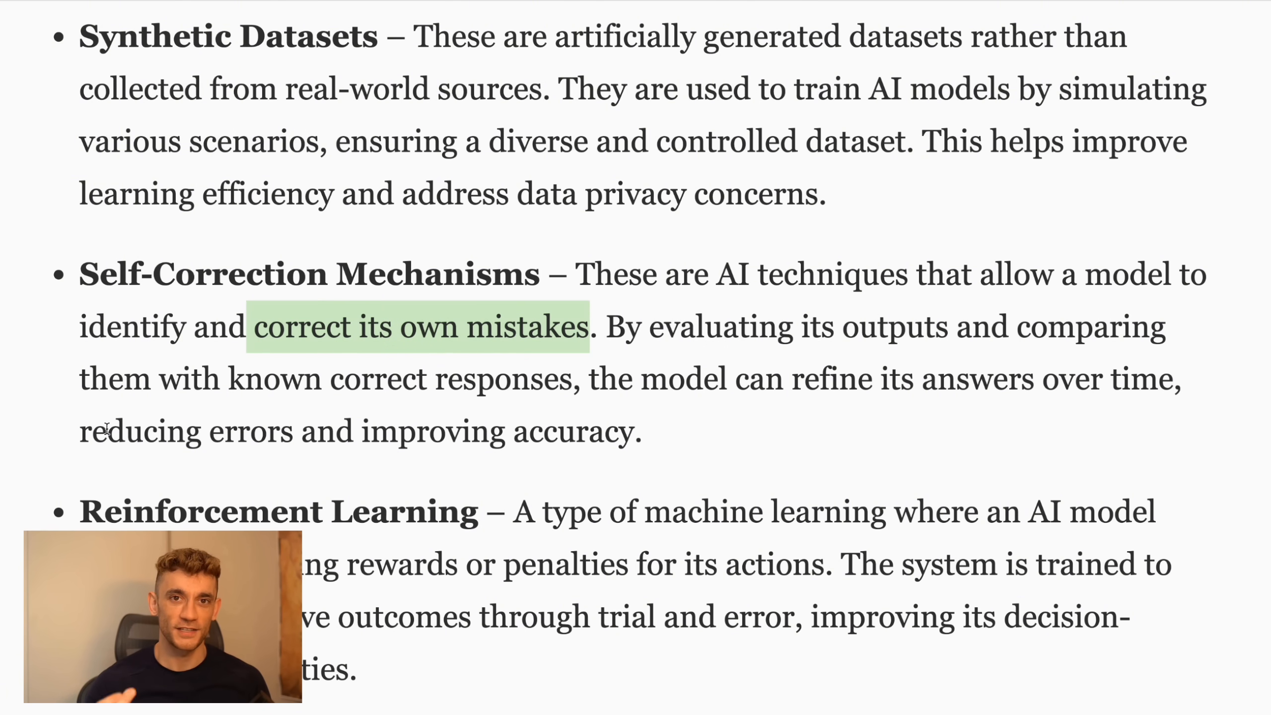
{"action": "left_click_drag", "start_coordinate": [81, 431], "coordinate": [624, 430]}
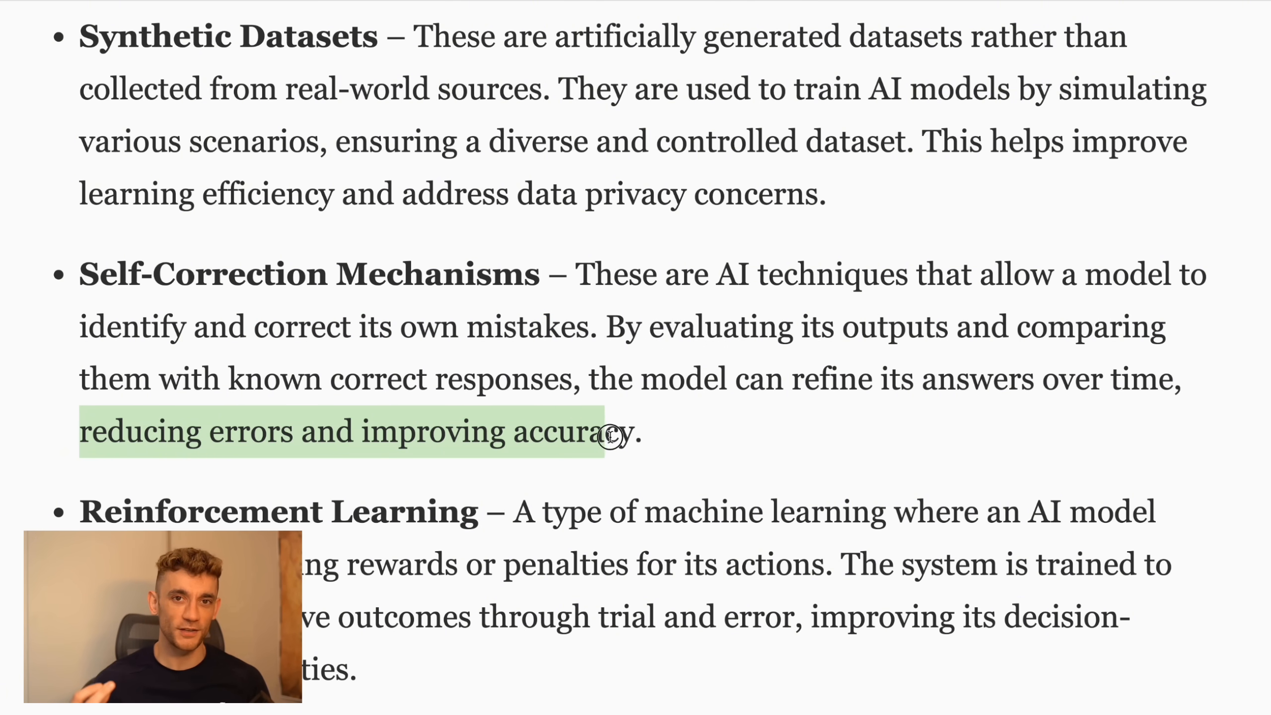
{"action": "left_click", "coordinate": [668, 437]}
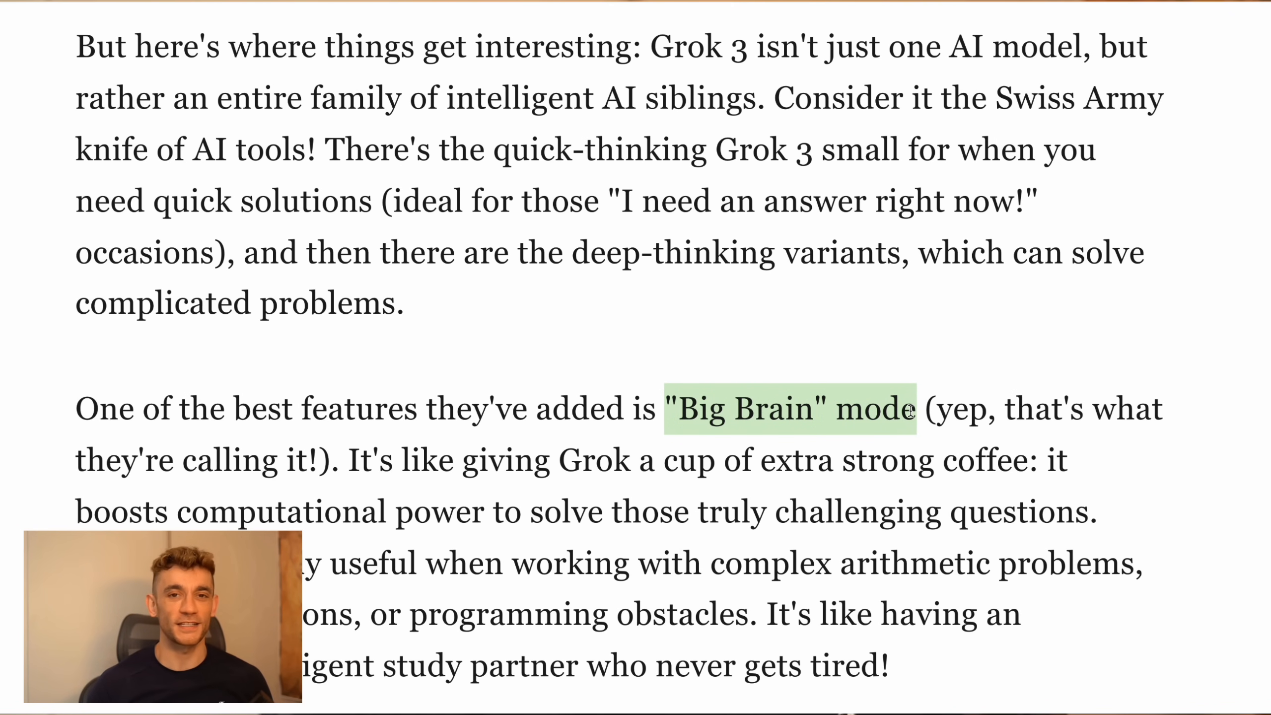
Highlight the "Big Brain" mode phrase and scroll down to the DeepSearch paragraph
{"action": "scroll", "scroll_direction": "down", "scroll_amount": 3}
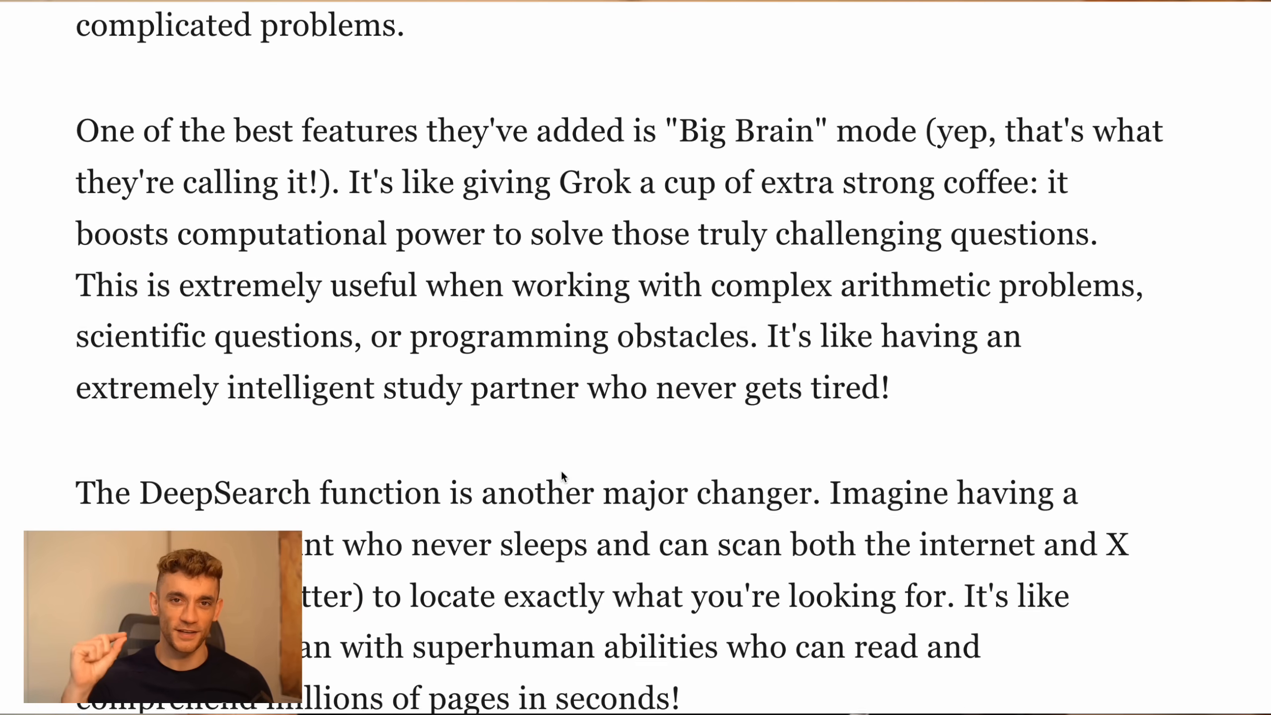
{"action": "scroll", "scroll_direction": "down", "scroll_amount": 3}
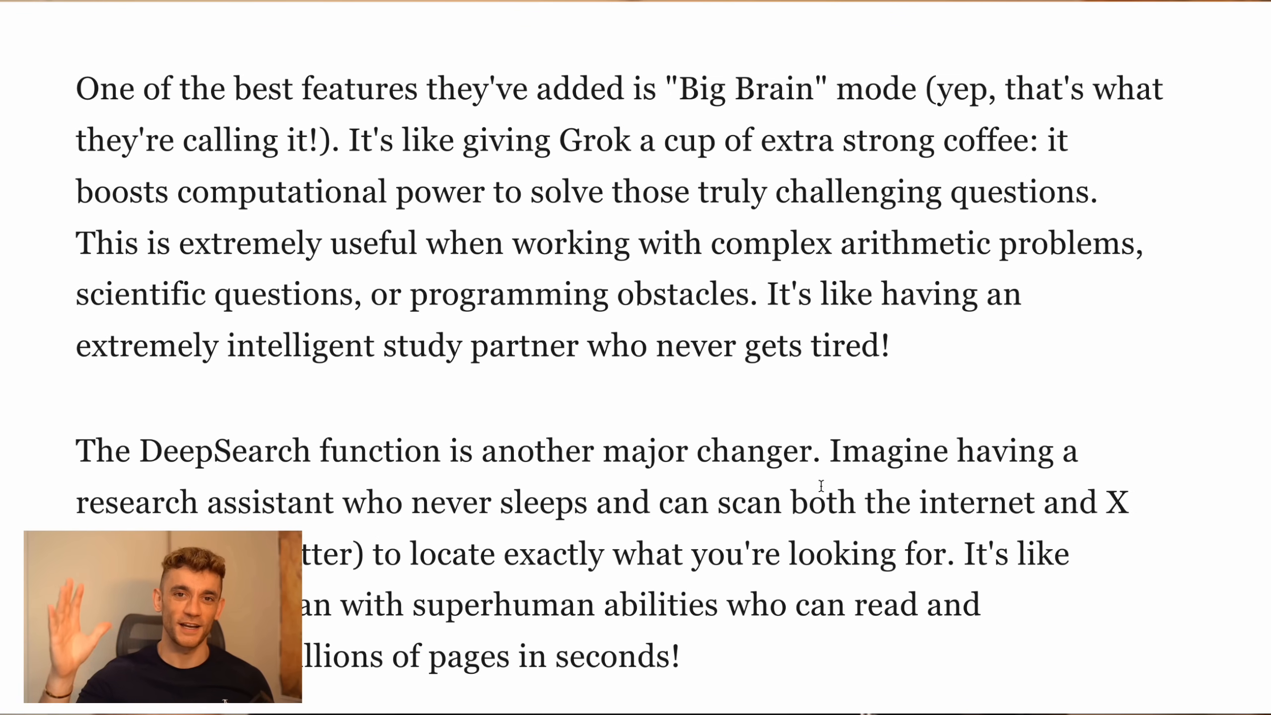
{"action": "mouse_move", "coordinate": [1070, 226]}
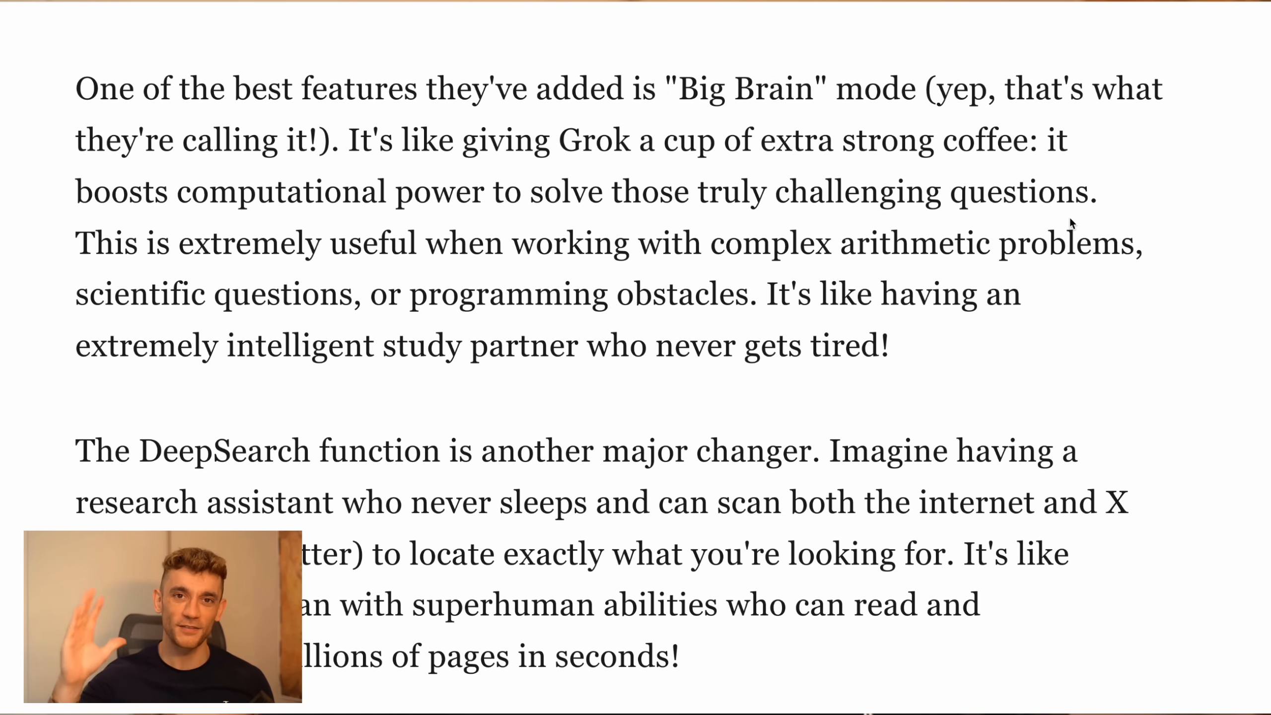
{"action": "left_click_drag", "start_coordinate": [710, 242], "coordinate": [1139, 243]}
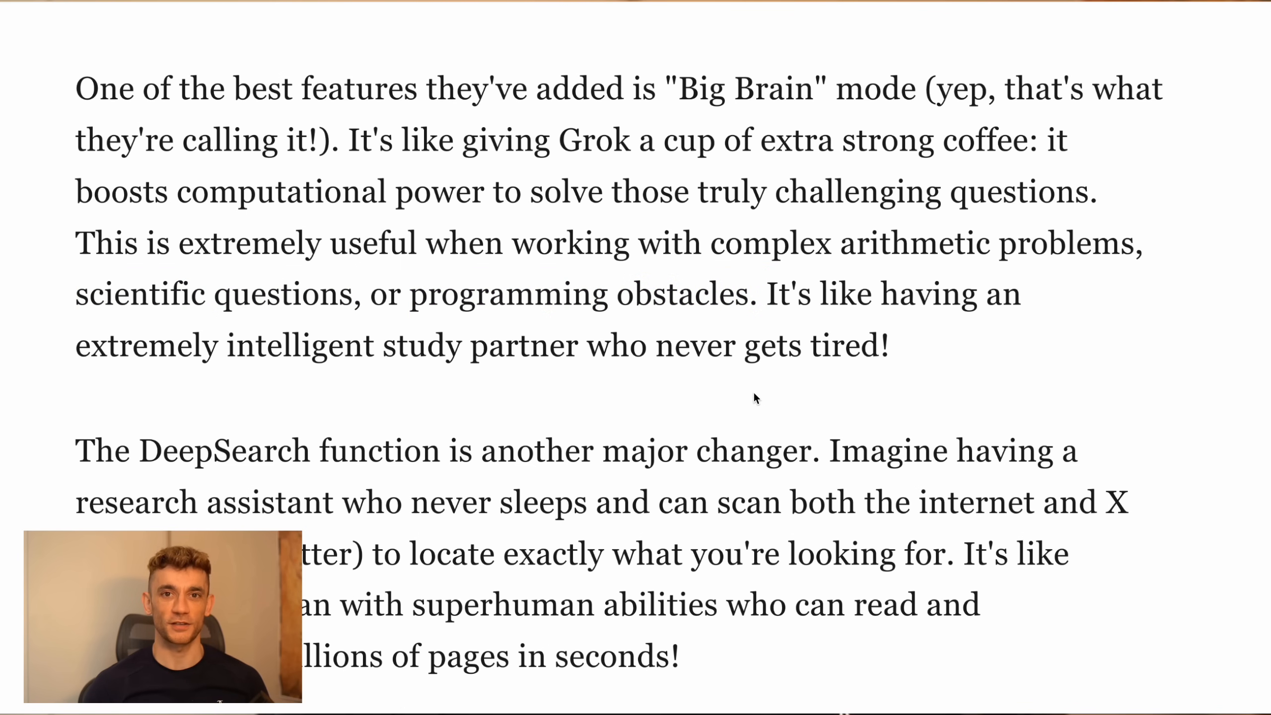
{"action": "scroll", "scroll_direction": "down", "scroll_amount": 3}
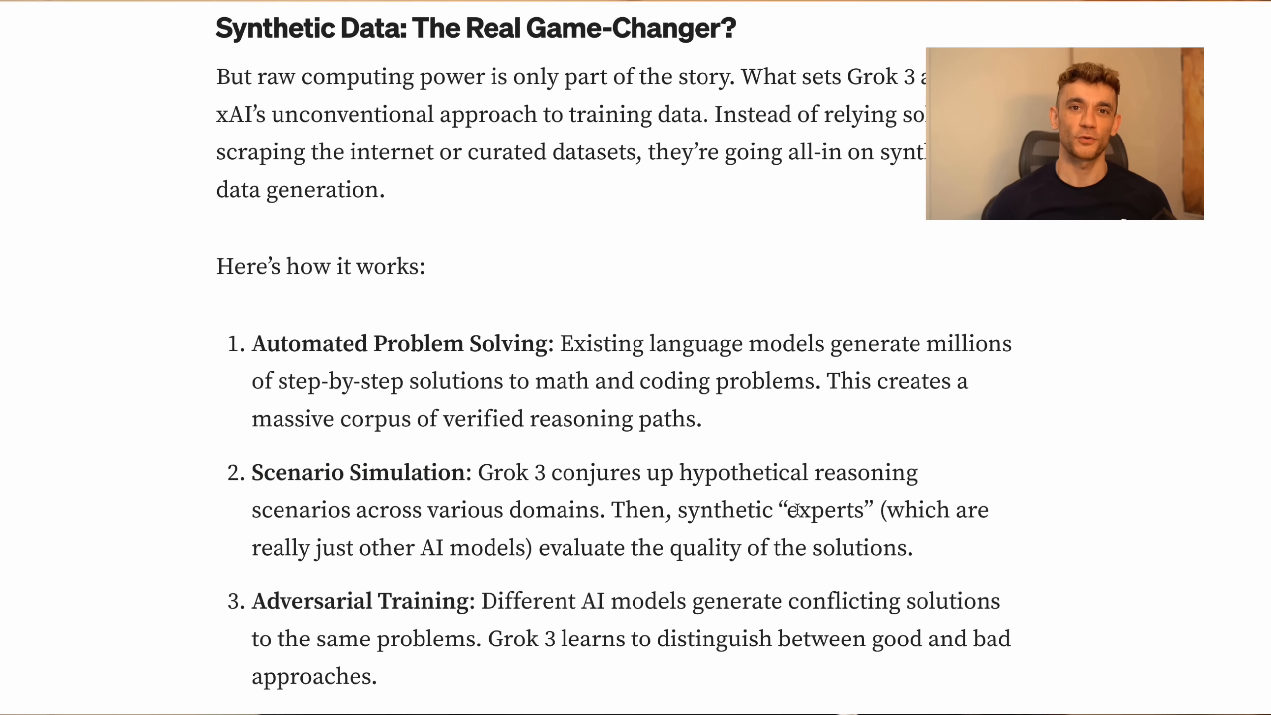
Double-click a word in the synthetic data article's numbered list
{"action": "double_click", "coordinate": [821, 510]}
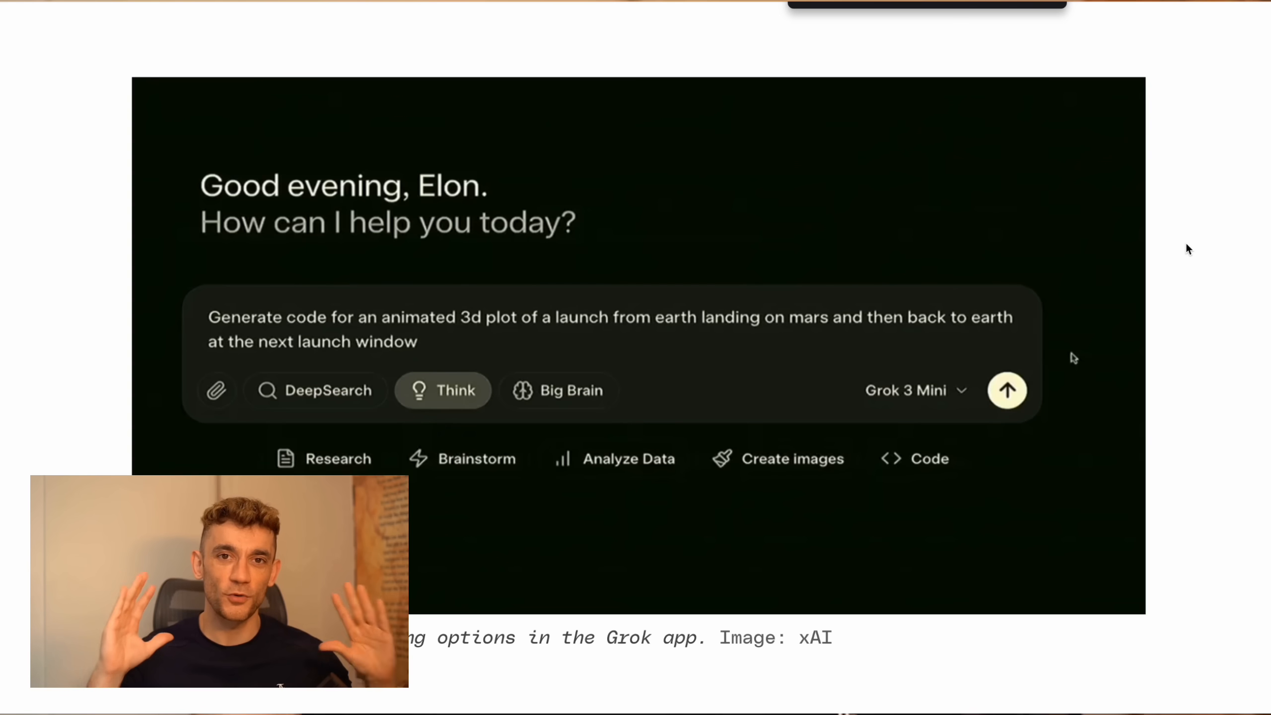
Scroll past the Grok app screenshot and highlight 'maximally truth-seeking AI' in Musk's quote
{"action": "scroll", "scroll_direction": "down", "scroll_amount": 3}
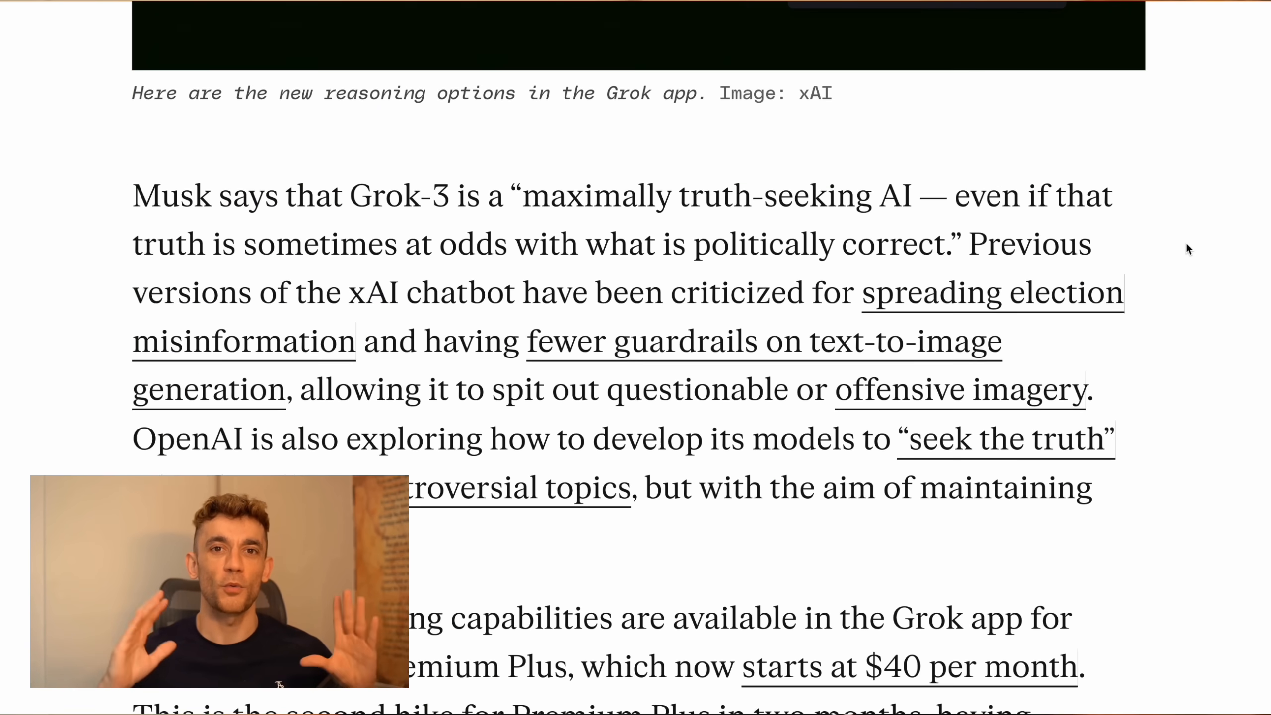
{"action": "scroll", "scroll_direction": "down", "scroll_amount": 3}
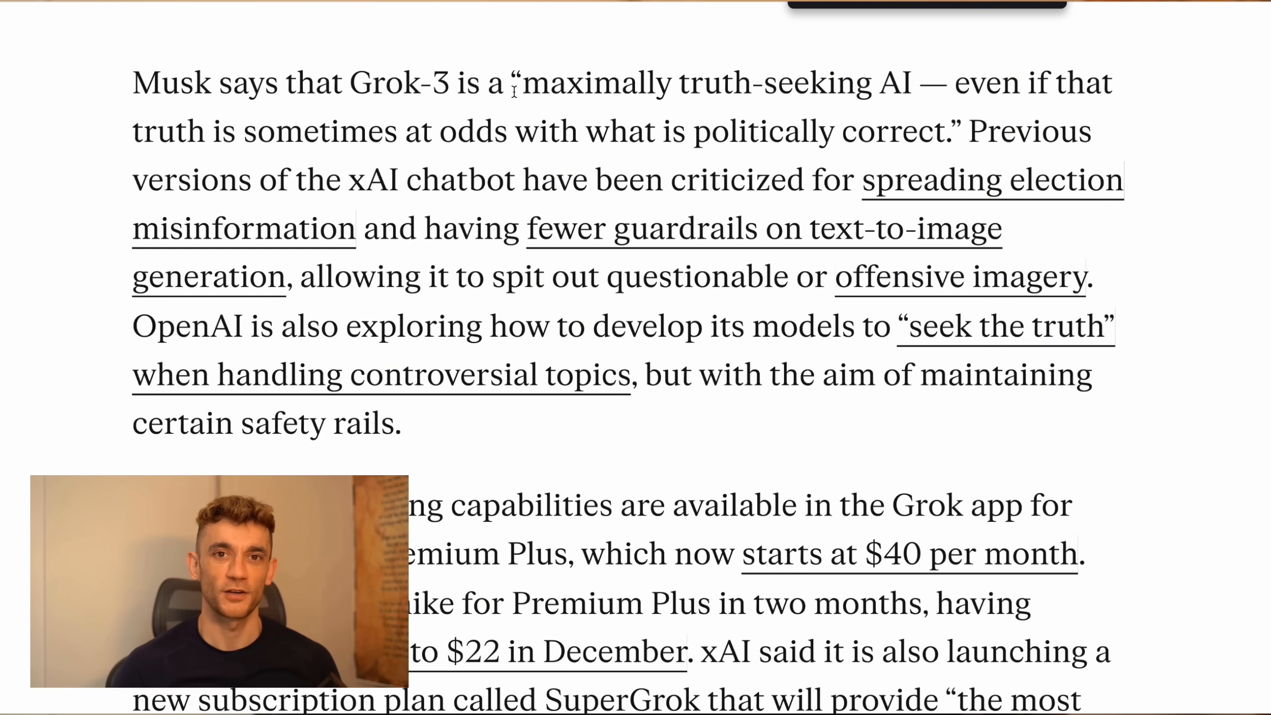
{"action": "left_click_drag", "start_coordinate": [524, 81], "coordinate": [915, 81]}
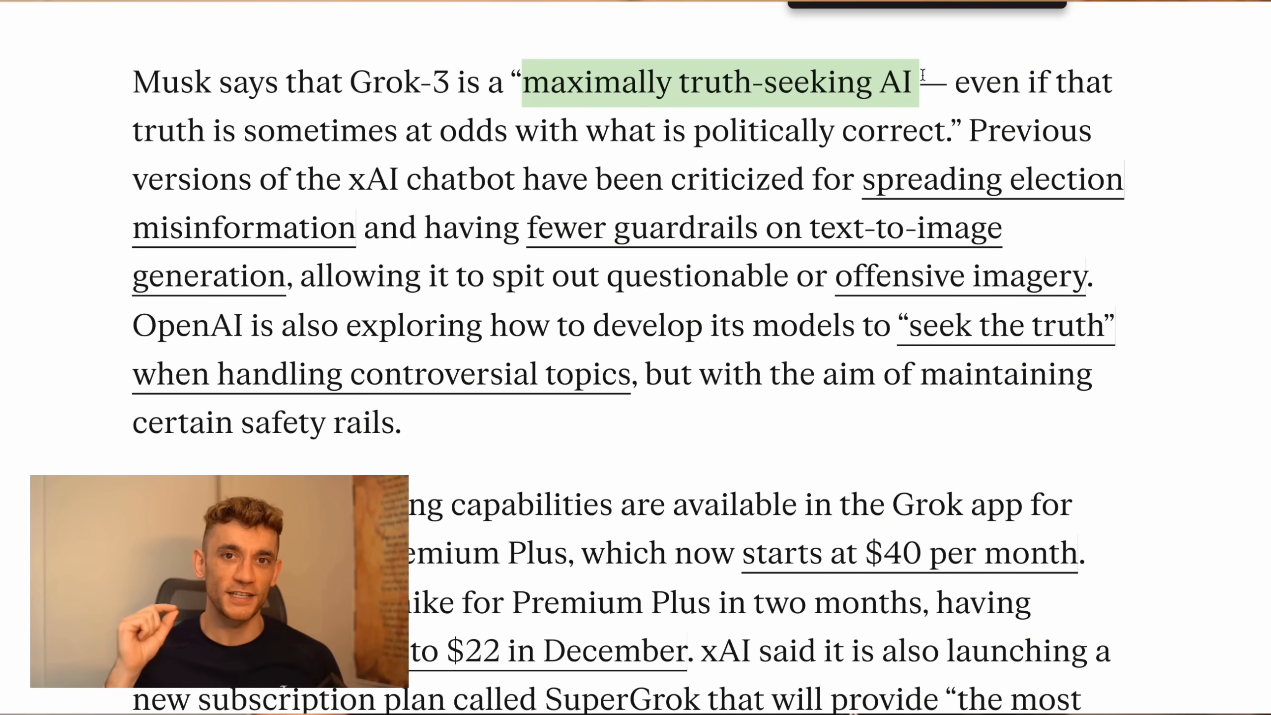